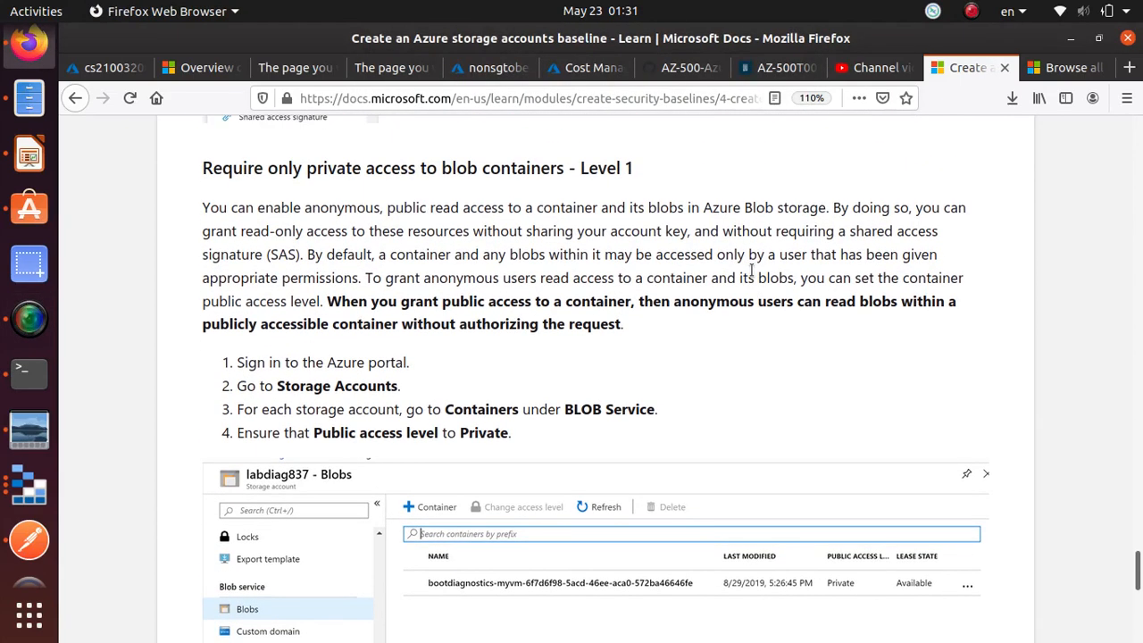
{"action": "mouse_move", "coordinate": [272, 177]}
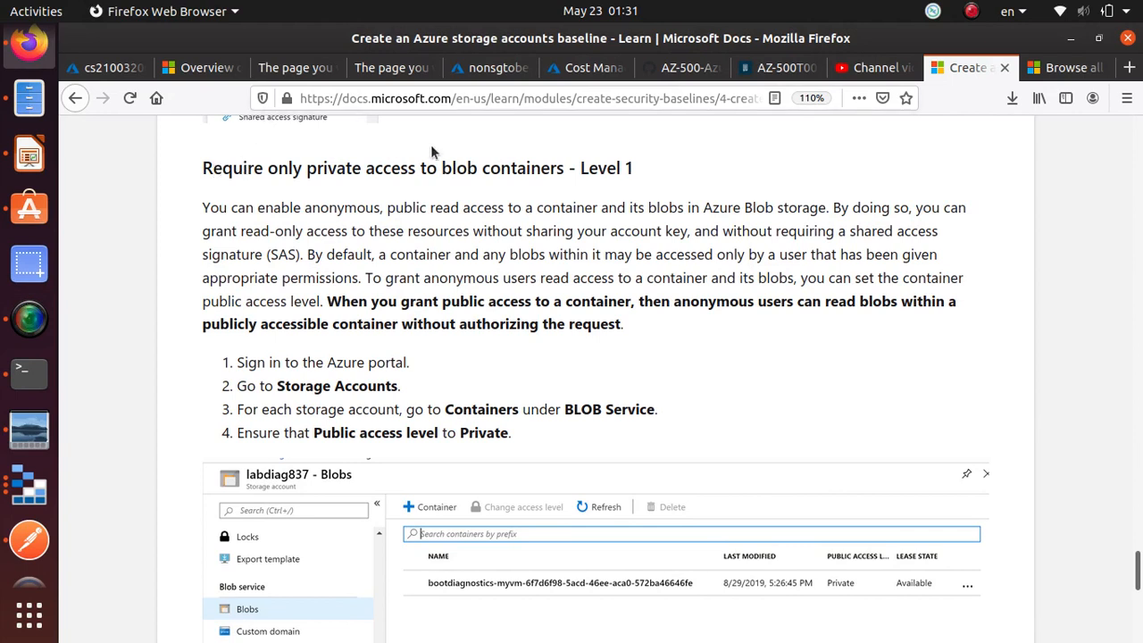
{"action": "mouse_move", "coordinate": [500, 187]}
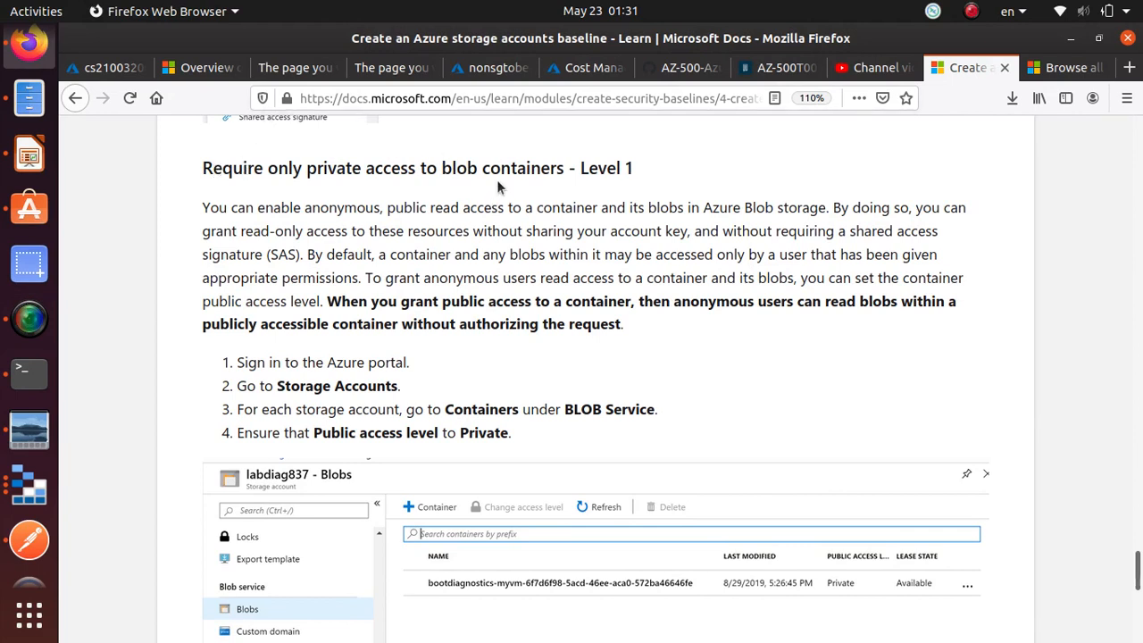
{"action": "mouse_move", "coordinate": [366, 194]}
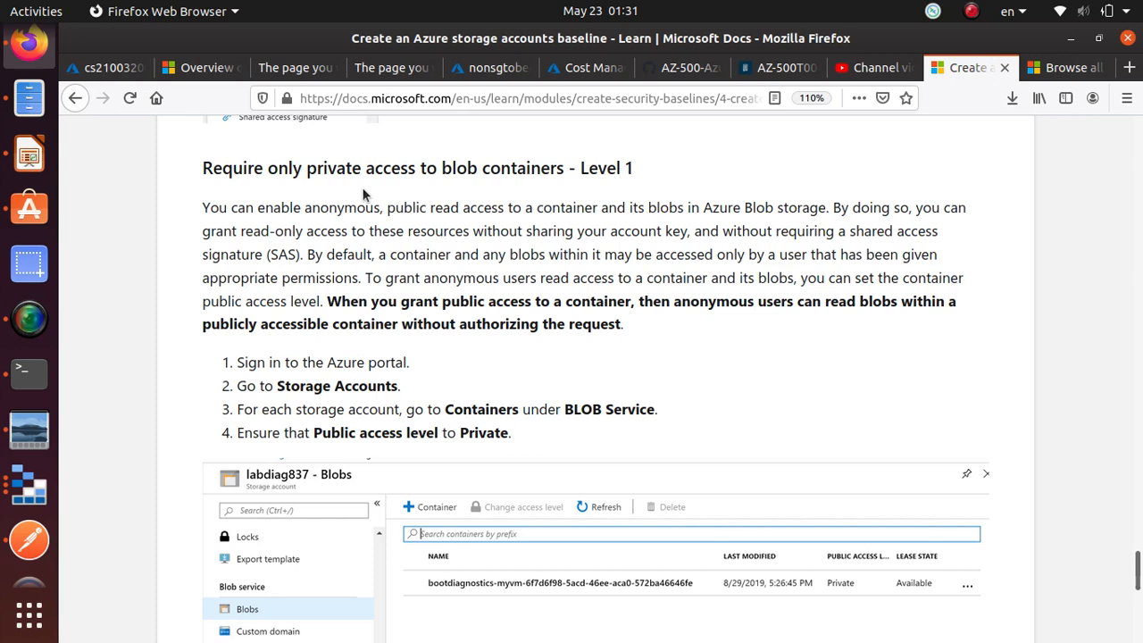
{"action": "mouse_move", "coordinate": [212, 203]}
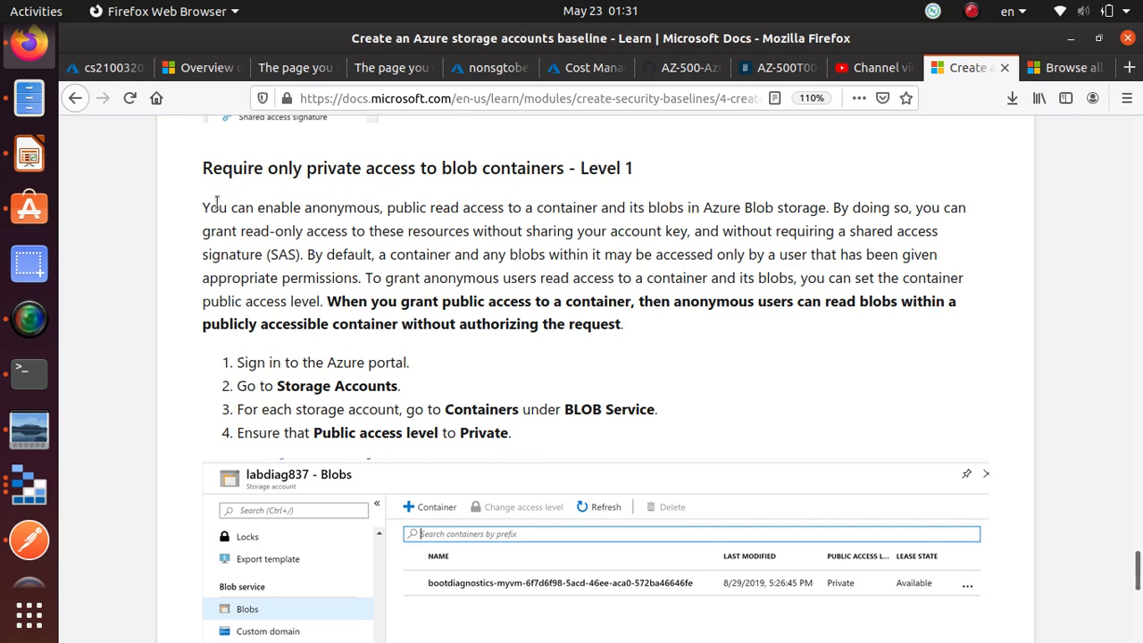
{"action": "mouse_move", "coordinate": [309, 192]}
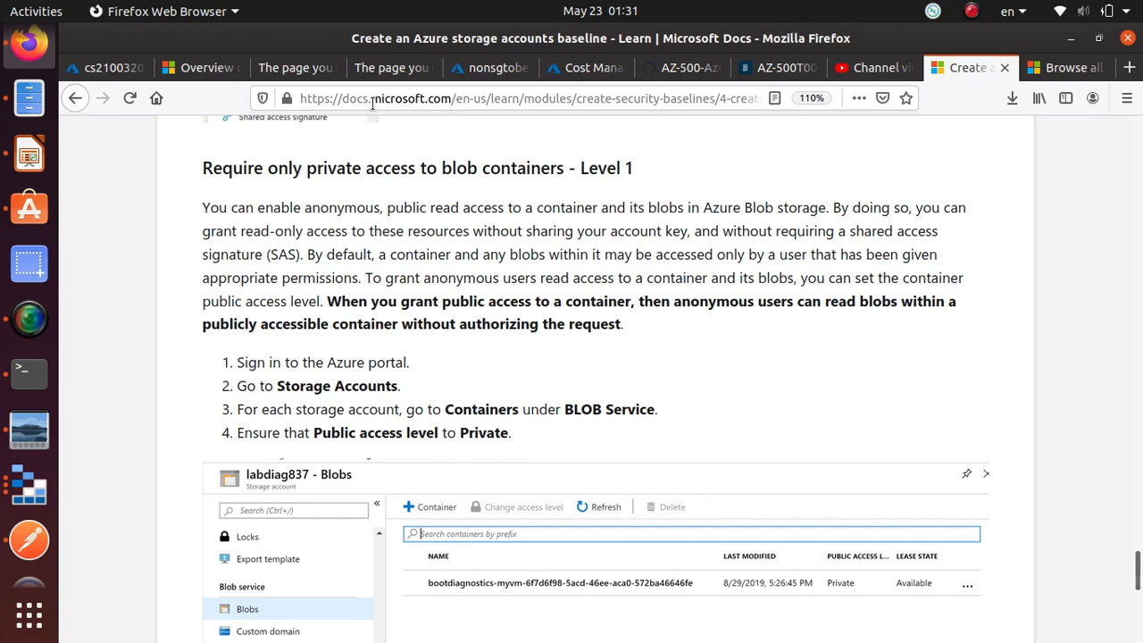
{"action": "mouse_move", "coordinate": [509, 368]}
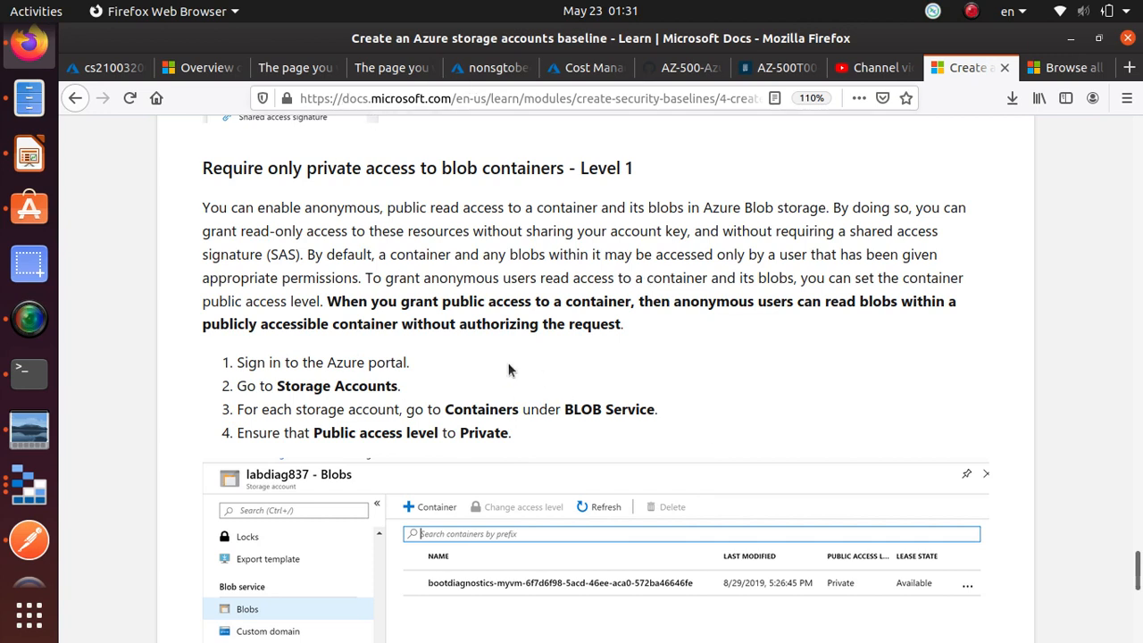
{"action": "mouse_move", "coordinate": [252, 207]}
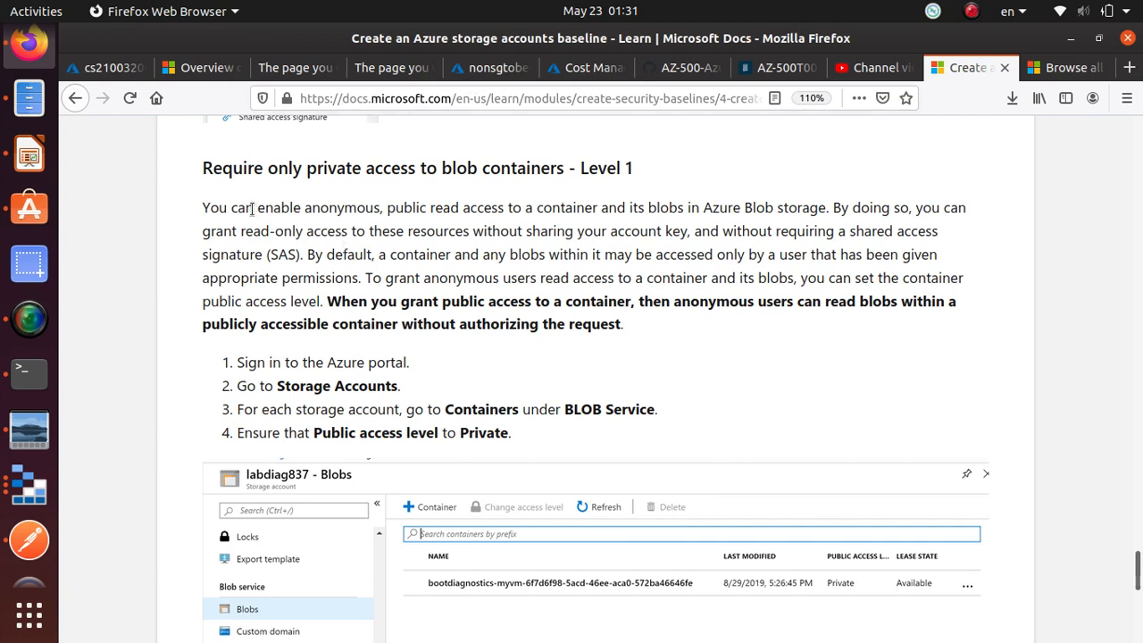
- Highlight the passage on enabling anonymous public read access for the container and its blobs
{"action": "left_click_drag", "start_coordinate": [263, 207], "coordinate": [519, 207]}
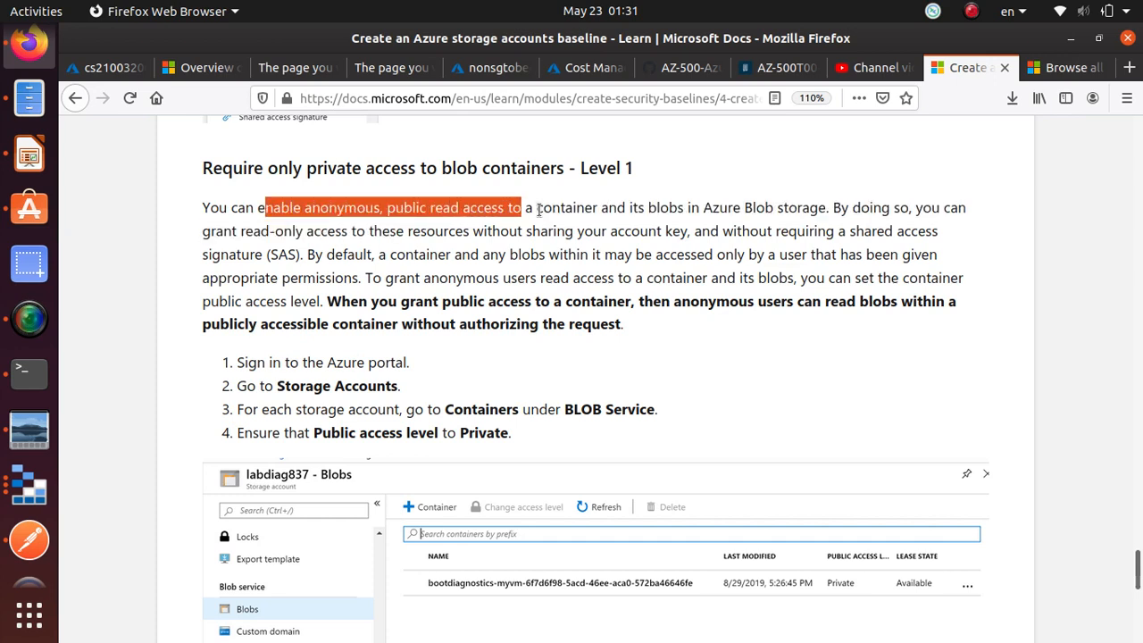
{"action": "left_click_drag", "start_coordinate": [518, 207], "coordinate": [686, 208]}
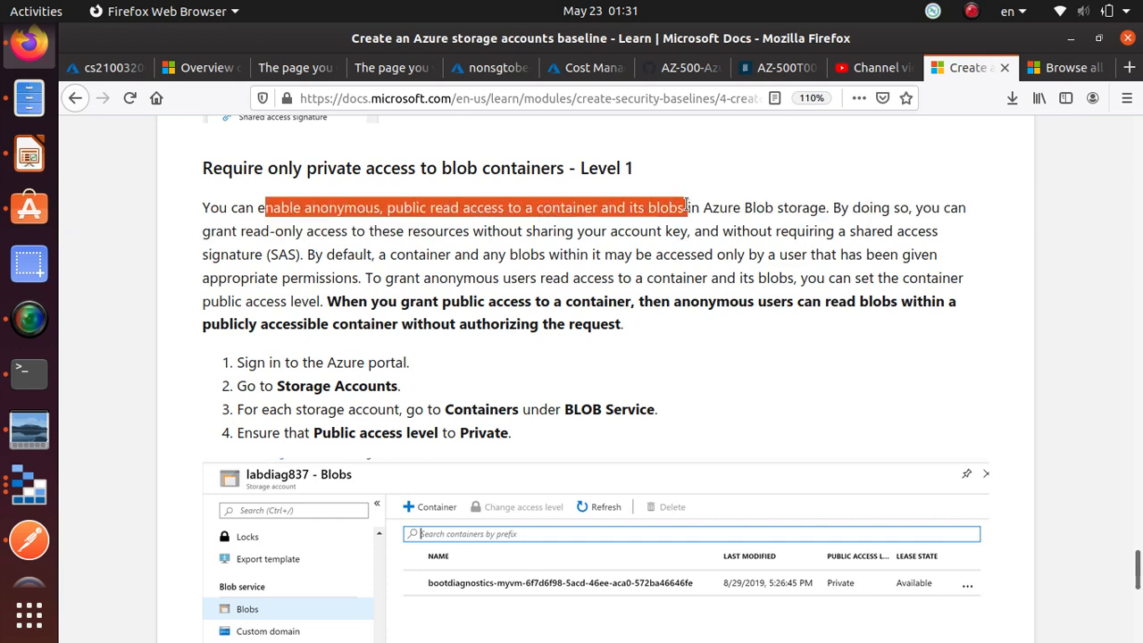
{"action": "mouse_move", "coordinate": [875, 248]}
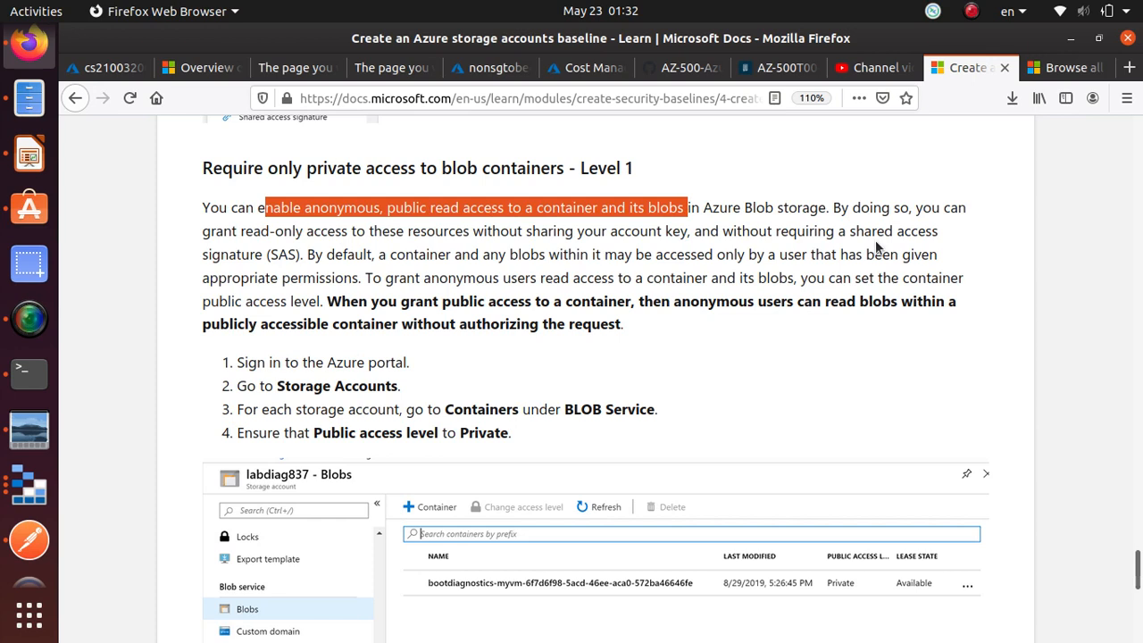
{"action": "mouse_move", "coordinate": [258, 239]}
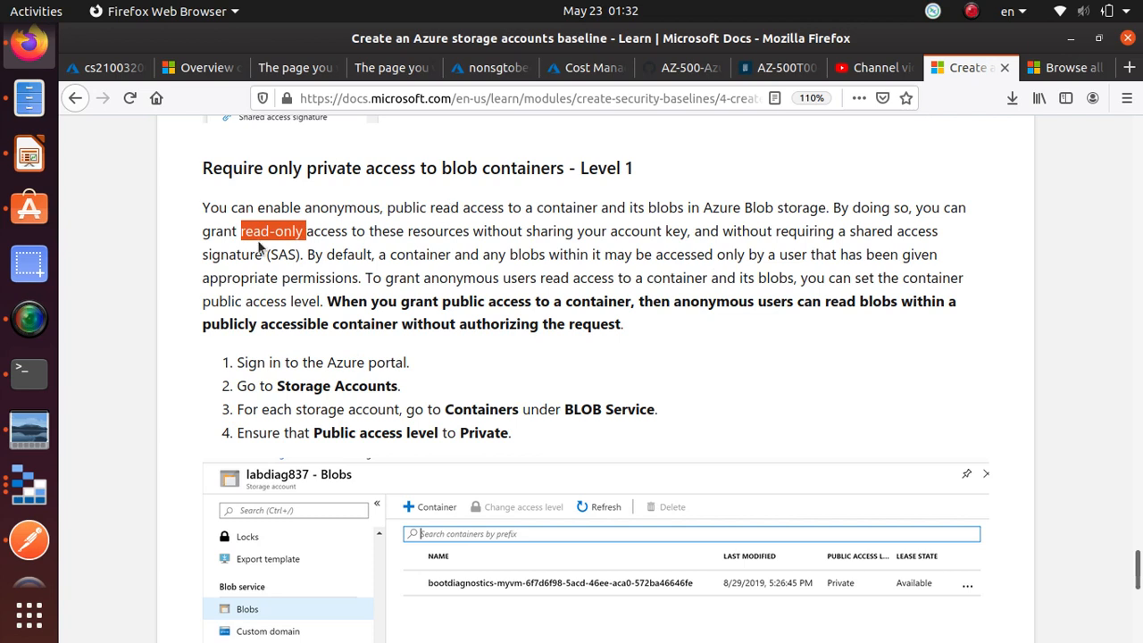
{"action": "mouse_move", "coordinate": [434, 233]}
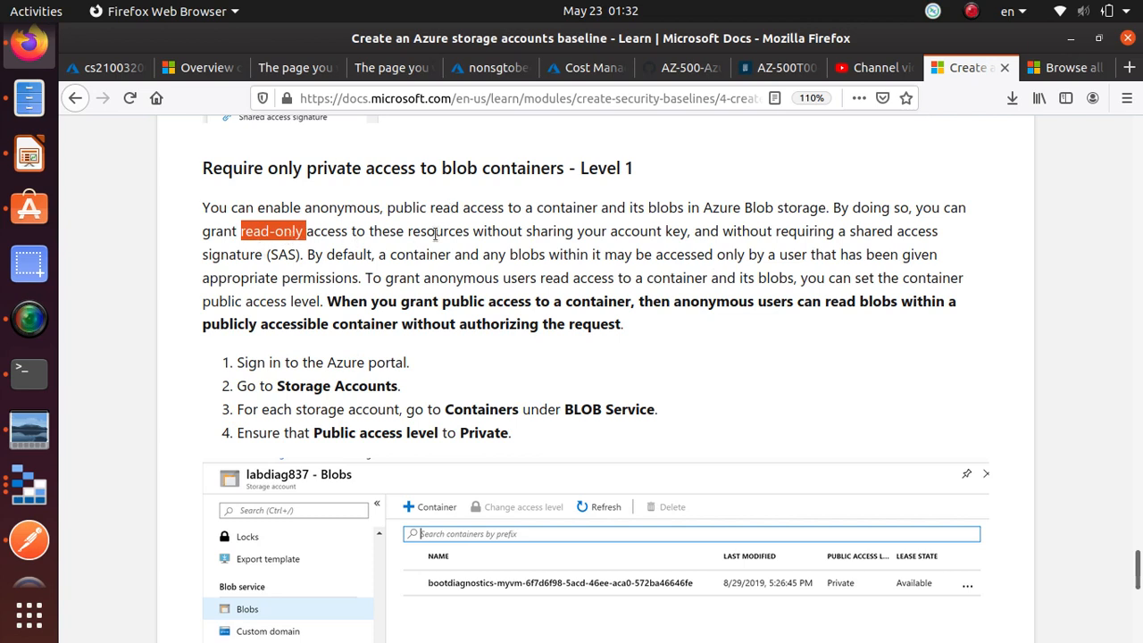
{"action": "mouse_move", "coordinate": [568, 239]}
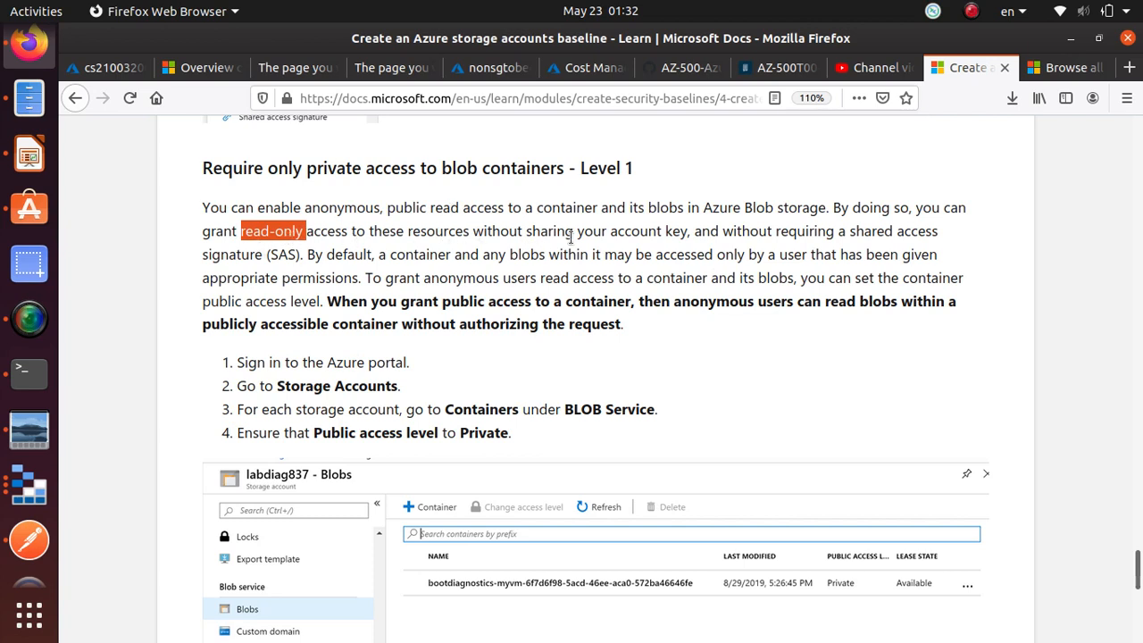
{"action": "mouse_move", "coordinate": [628, 254]}
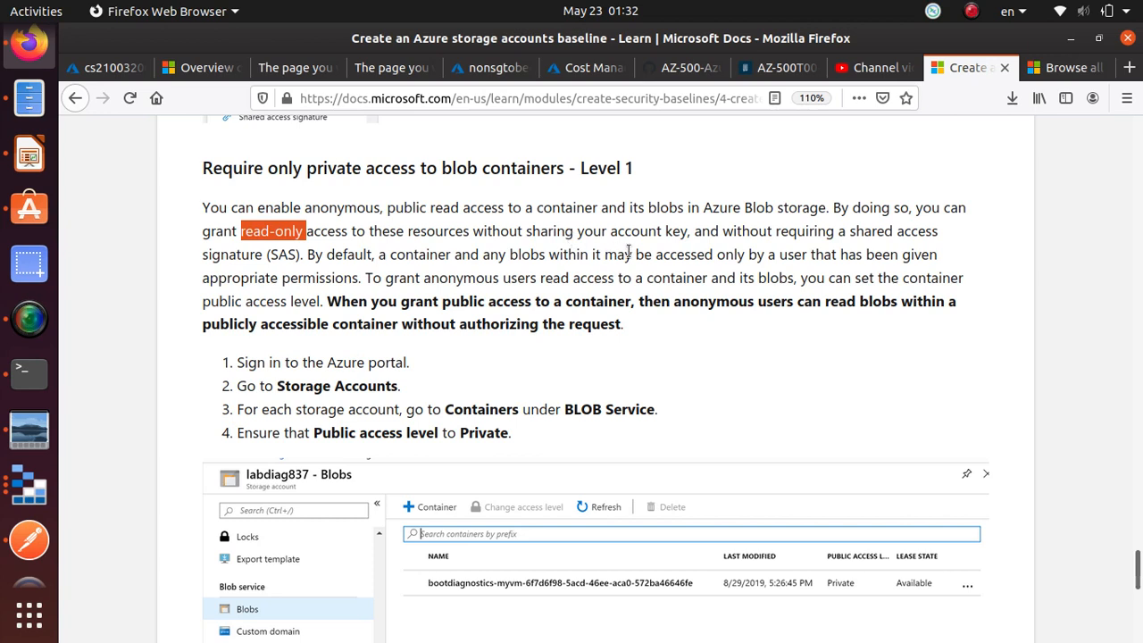
{"action": "mouse_move", "coordinate": [255, 270]}
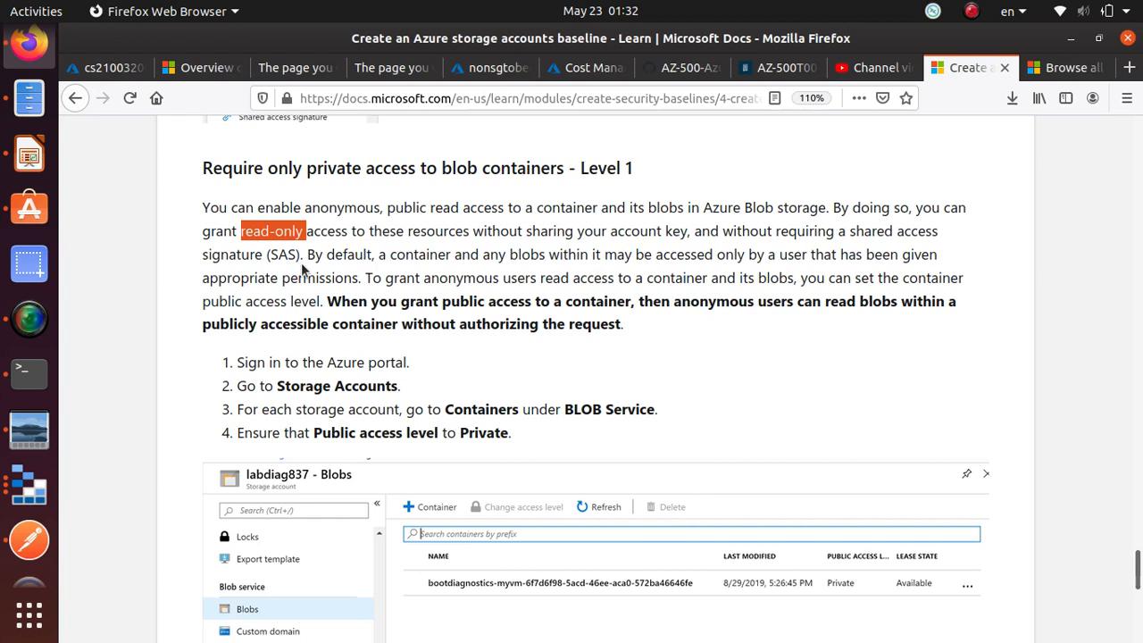
{"action": "mouse_move", "coordinate": [506, 275]}
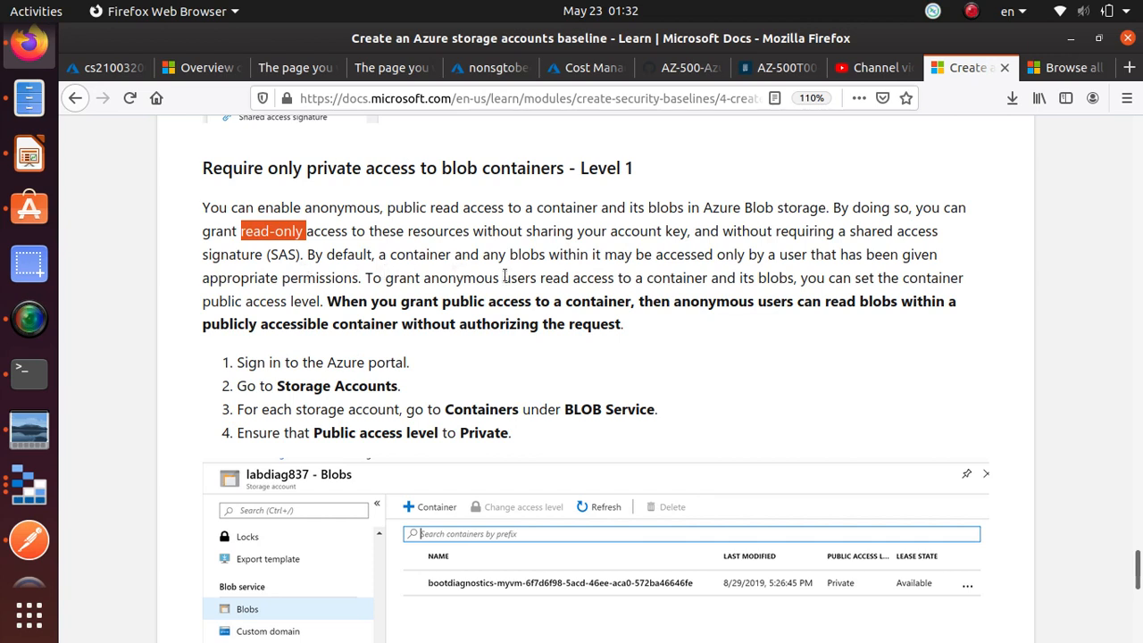
{"action": "mouse_move", "coordinate": [856, 321]}
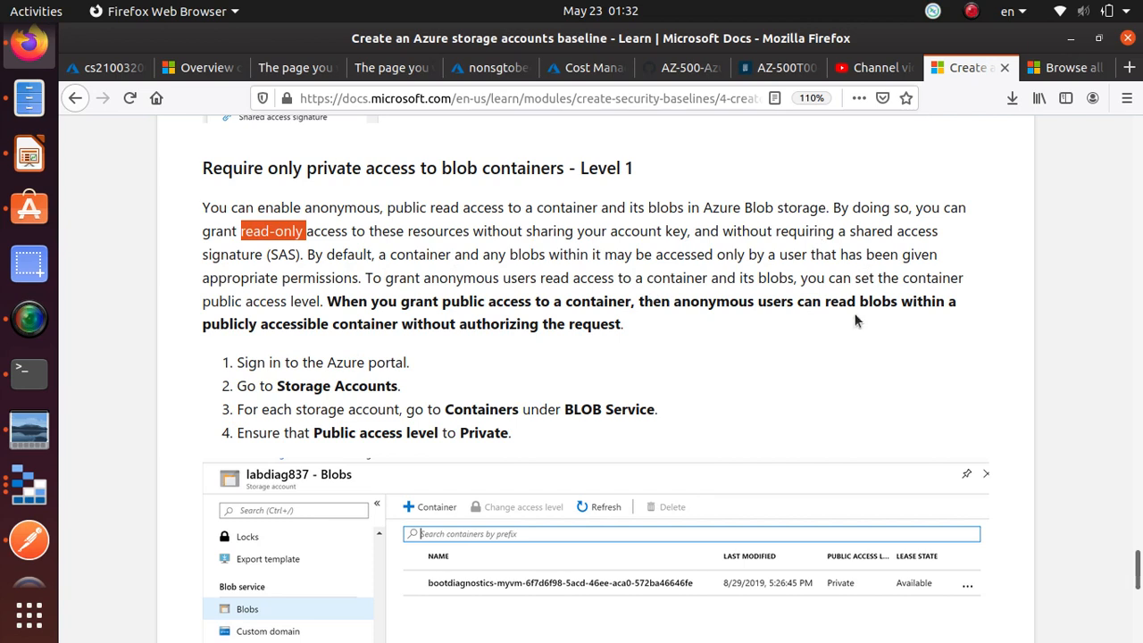
{"action": "mouse_move", "coordinate": [860, 439]}
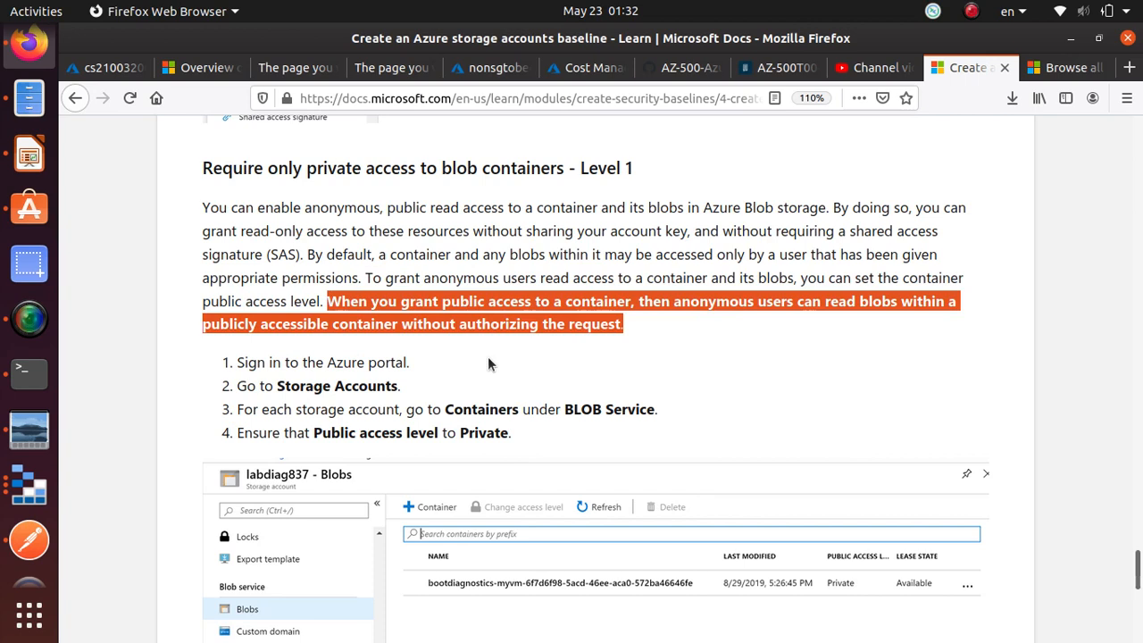
{"action": "mouse_move", "coordinate": [848, 321]}
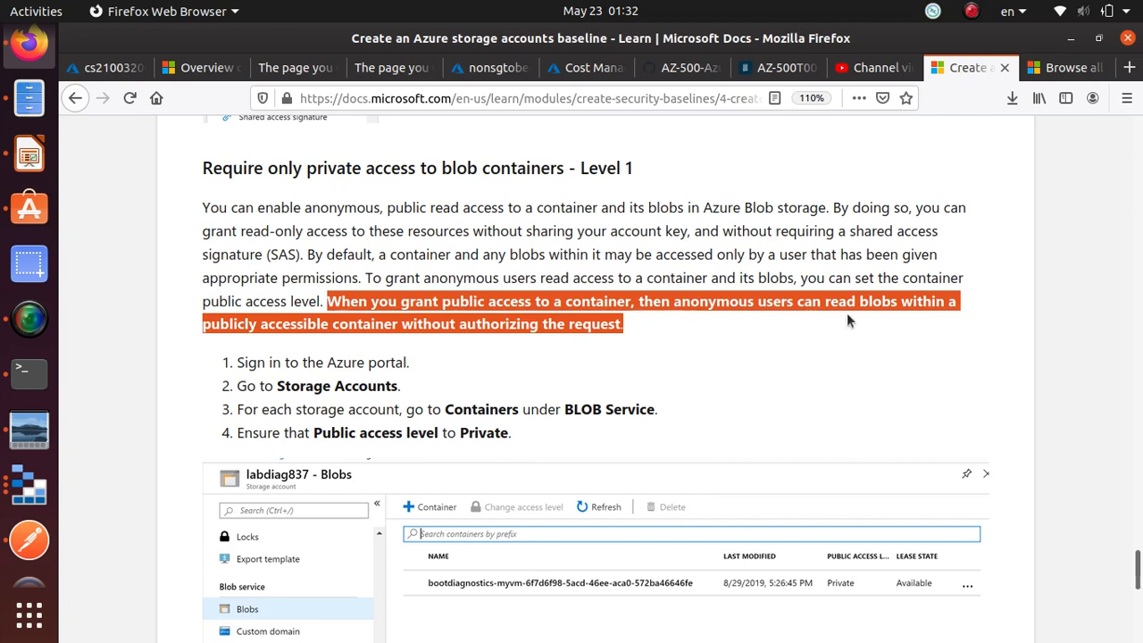
{"action": "mouse_move", "coordinate": [891, 330]}
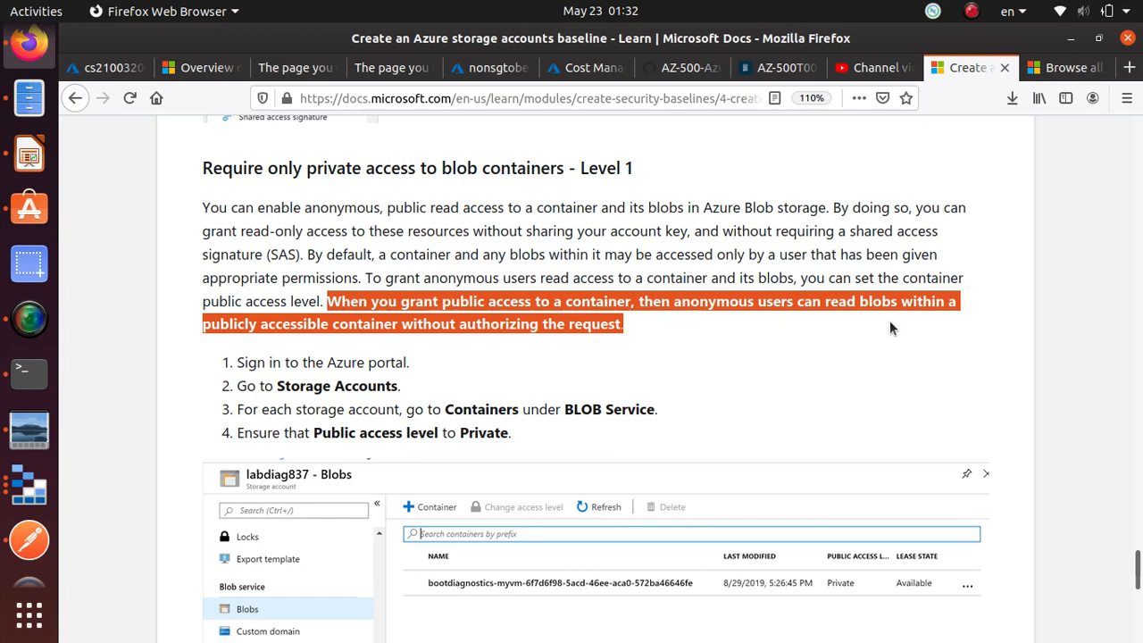
{"action": "mouse_move", "coordinate": [832, 347]}
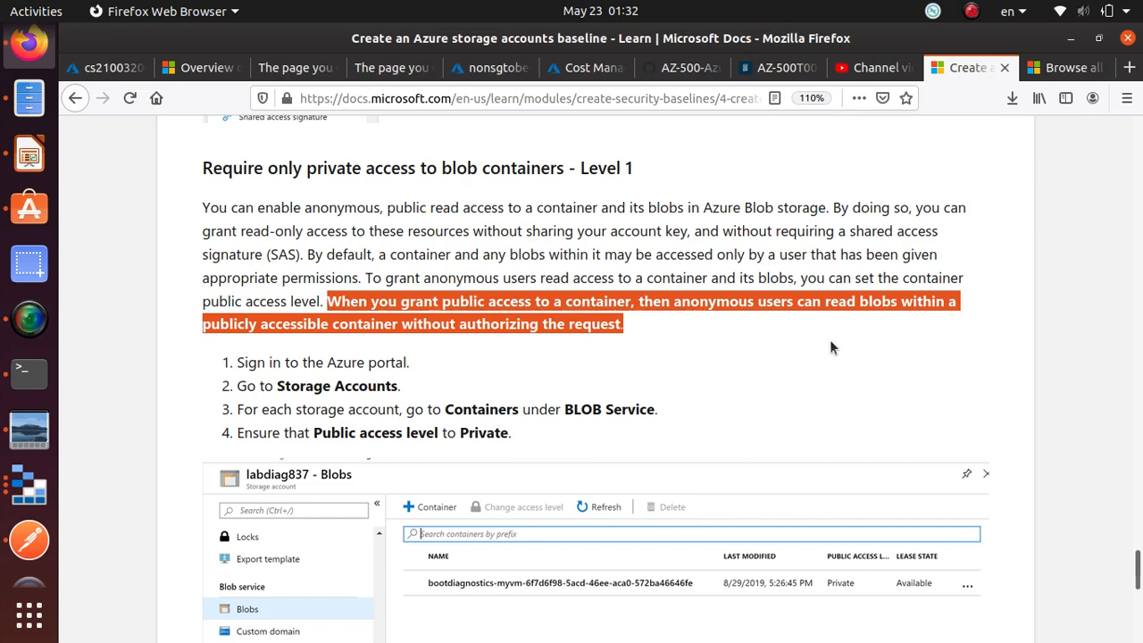
{"action": "scroll", "scroll_direction": "down", "scroll_amount": 3}
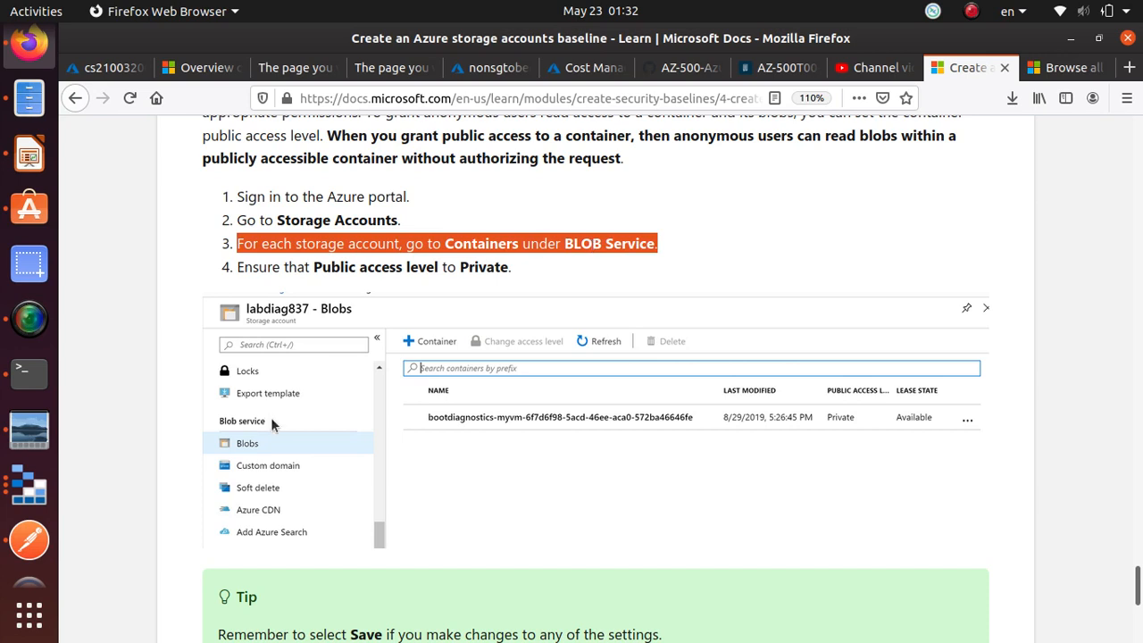
{"action": "mouse_move", "coordinate": [320, 281]}
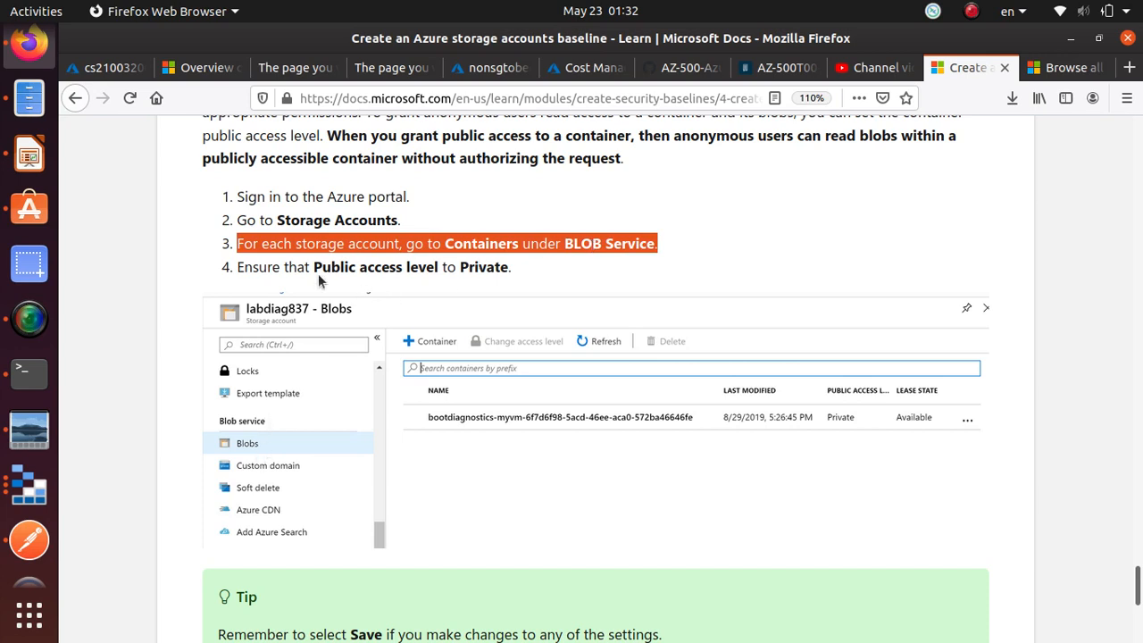
{"action": "mouse_move", "coordinate": [322, 267]}
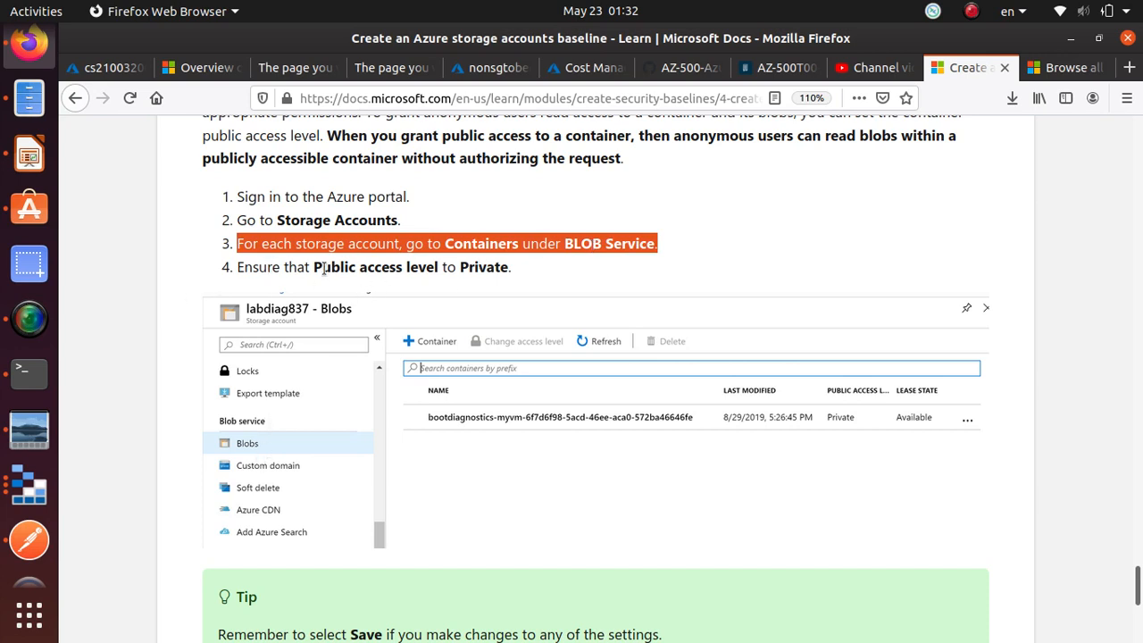
{"action": "mouse_move", "coordinate": [395, 282]}
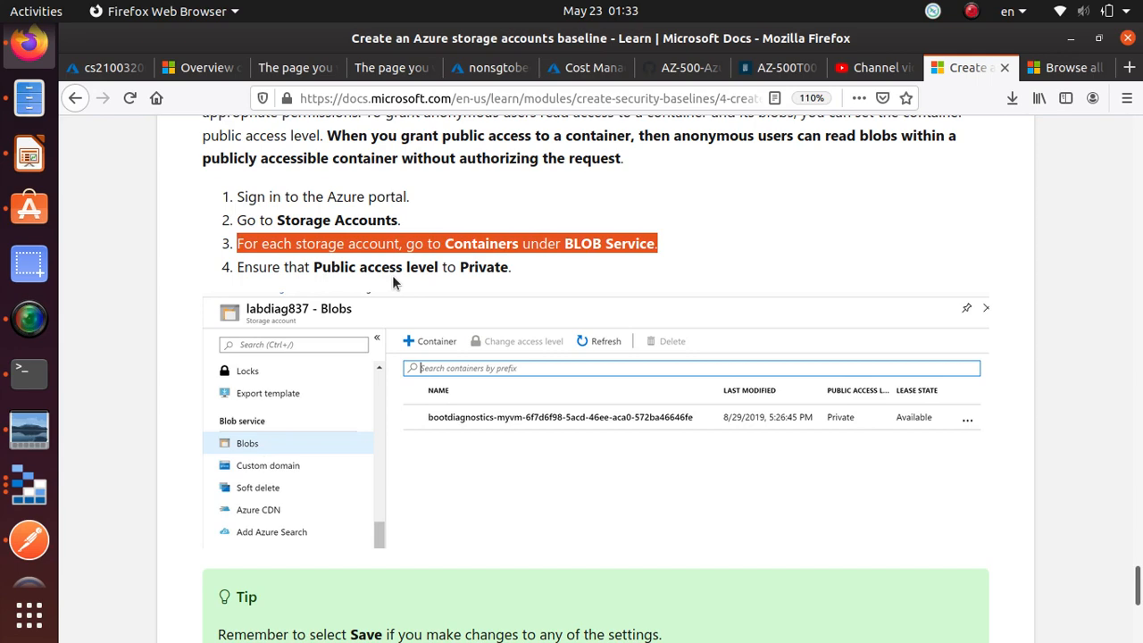
- Go through Storage accounts to cs210032000bdd45e1f and its Blob service Containers page
{"action": "left_click", "coordinate": [102, 68]}
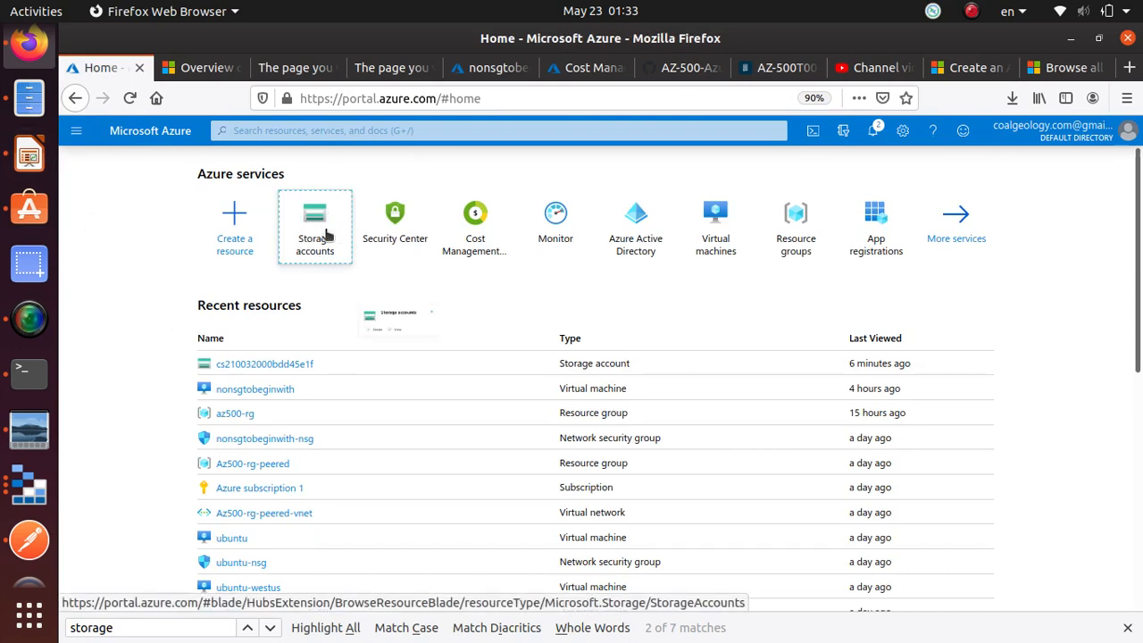
{"action": "left_click", "coordinate": [314, 219]}
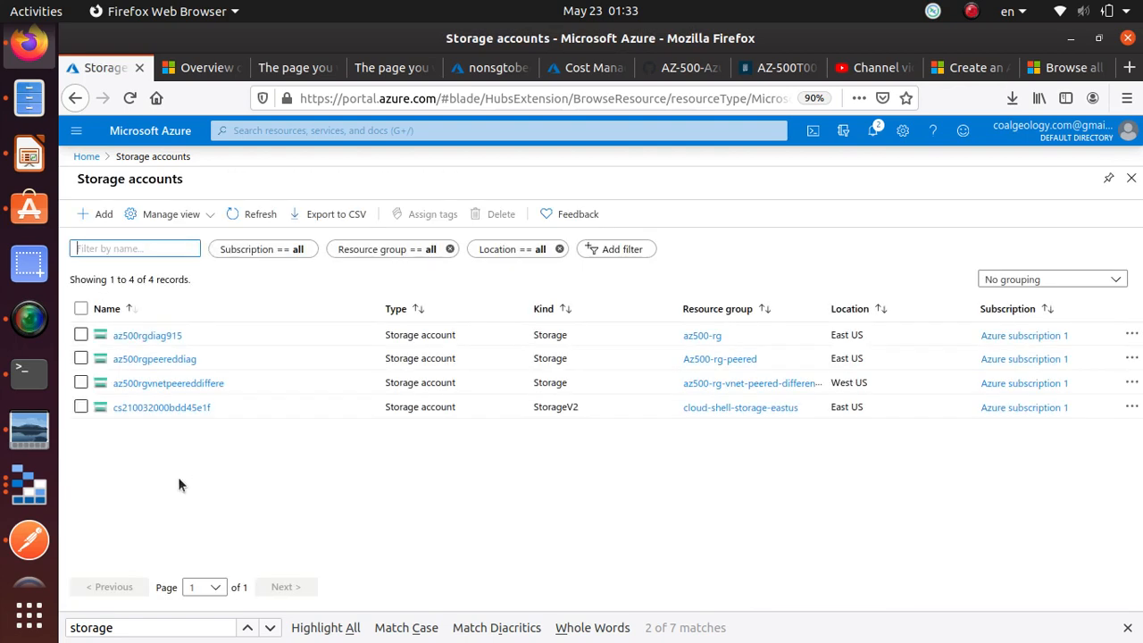
{"action": "left_click", "coordinate": [162, 407]}
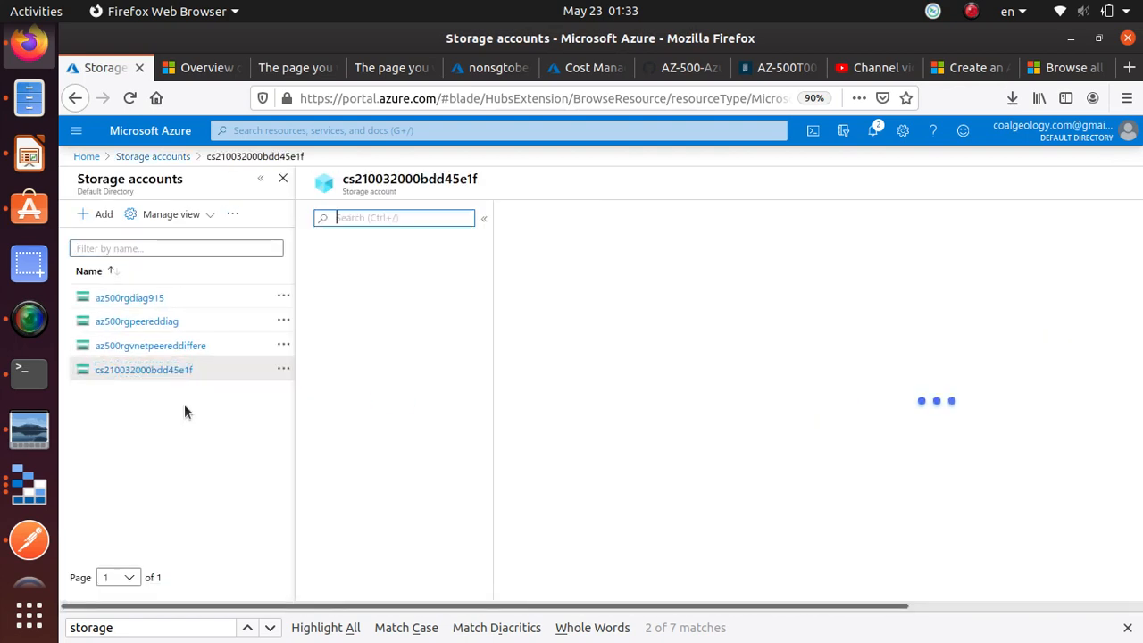
{"action": "left_click", "coordinate": [143, 370]}
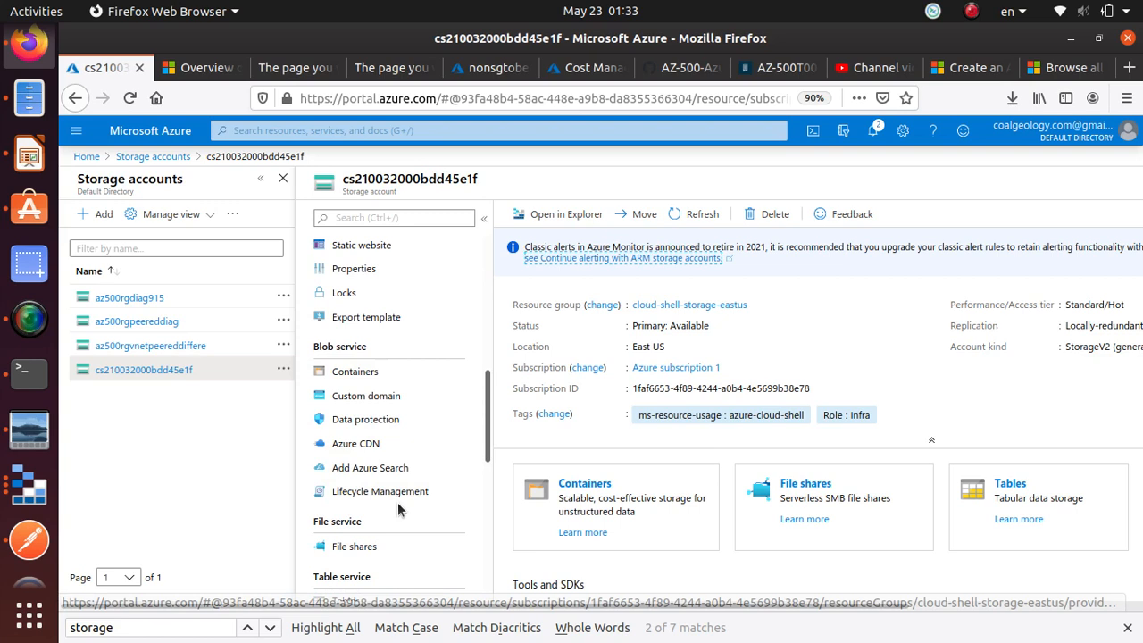
{"action": "scroll", "scroll_direction": "down", "scroll_amount": 3}
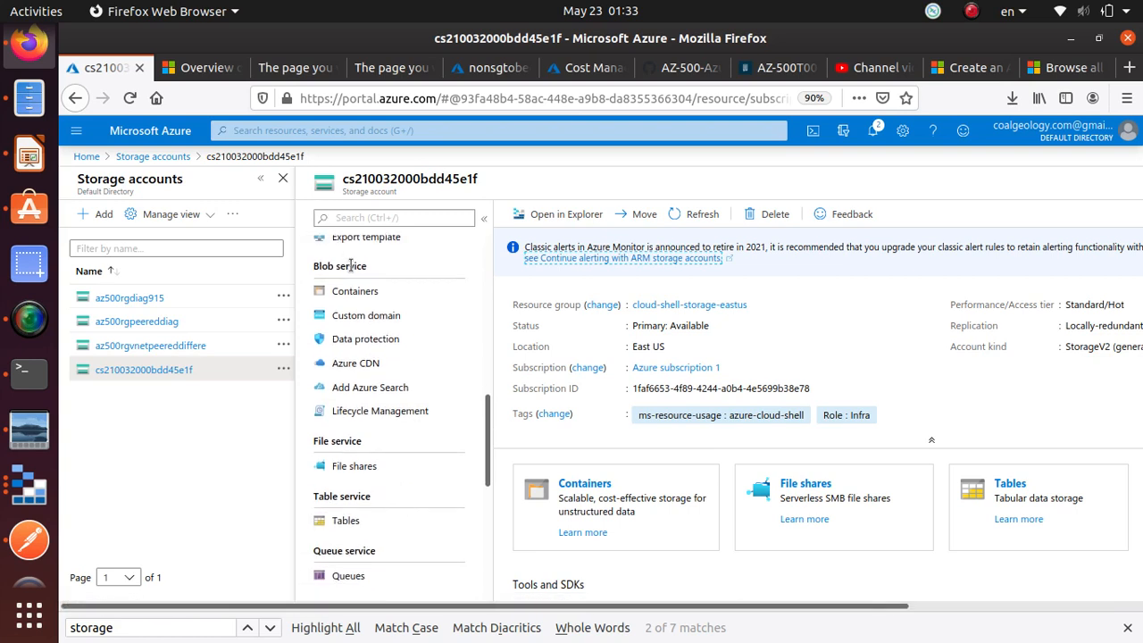
{"action": "left_click", "coordinate": [354, 291]}
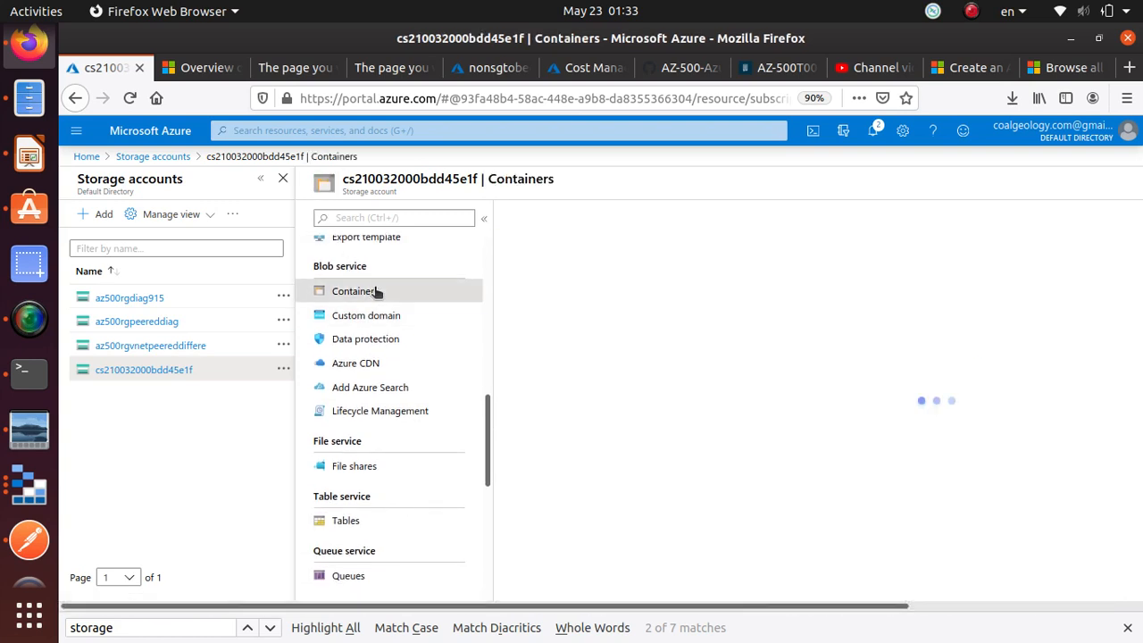
{"action": "left_click", "coordinate": [355, 290]}
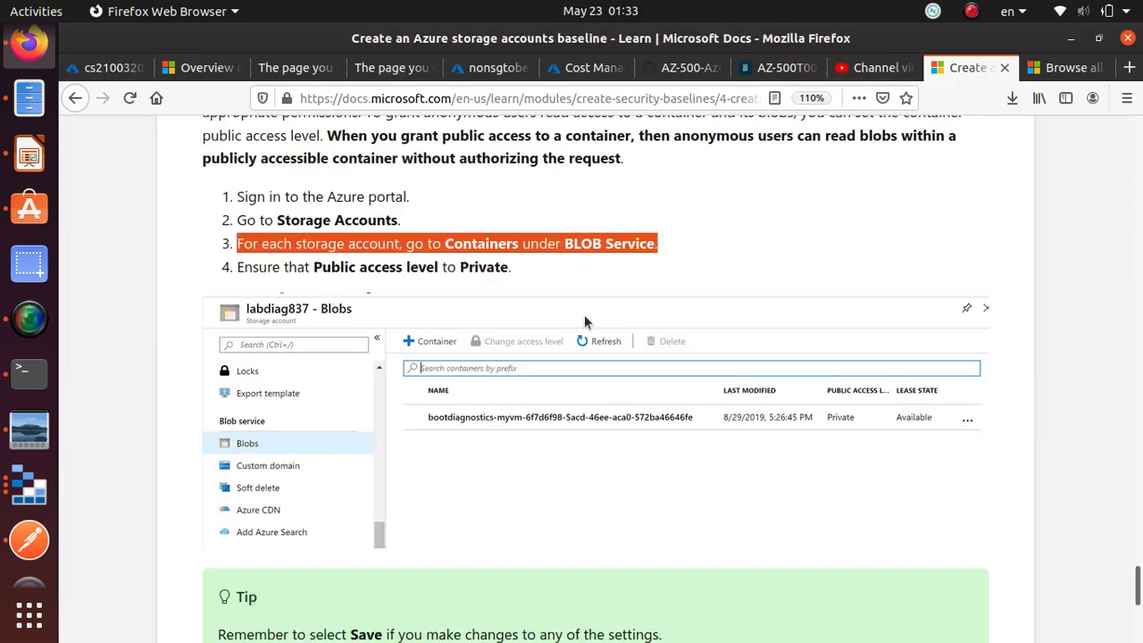
{"action": "mouse_move", "coordinate": [275, 439]}
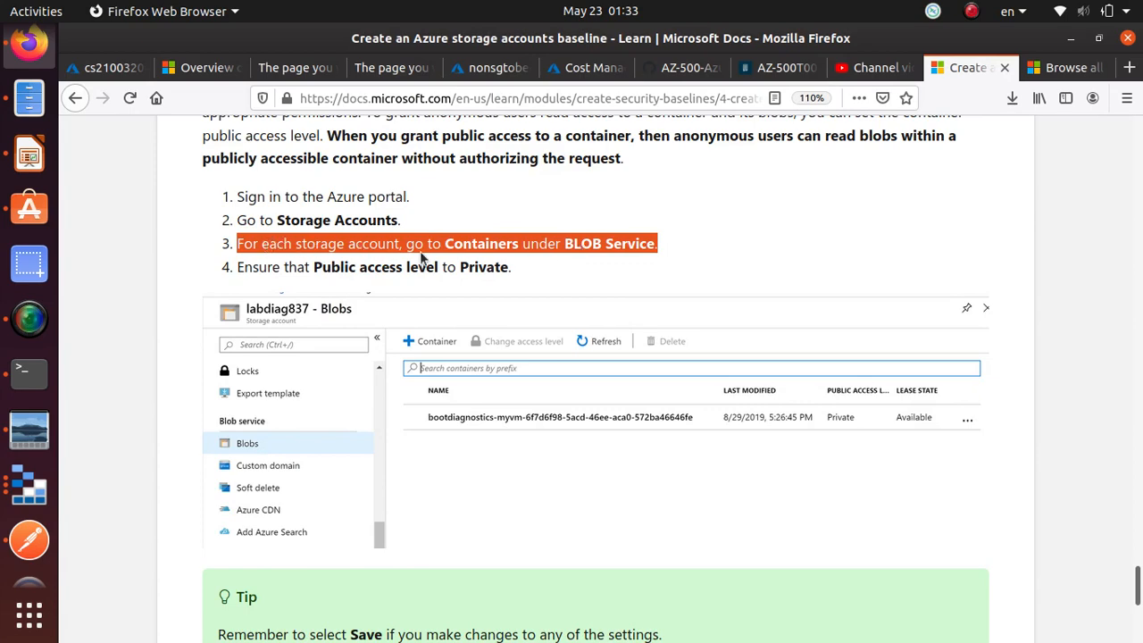
{"action": "mouse_move", "coordinate": [719, 235]}
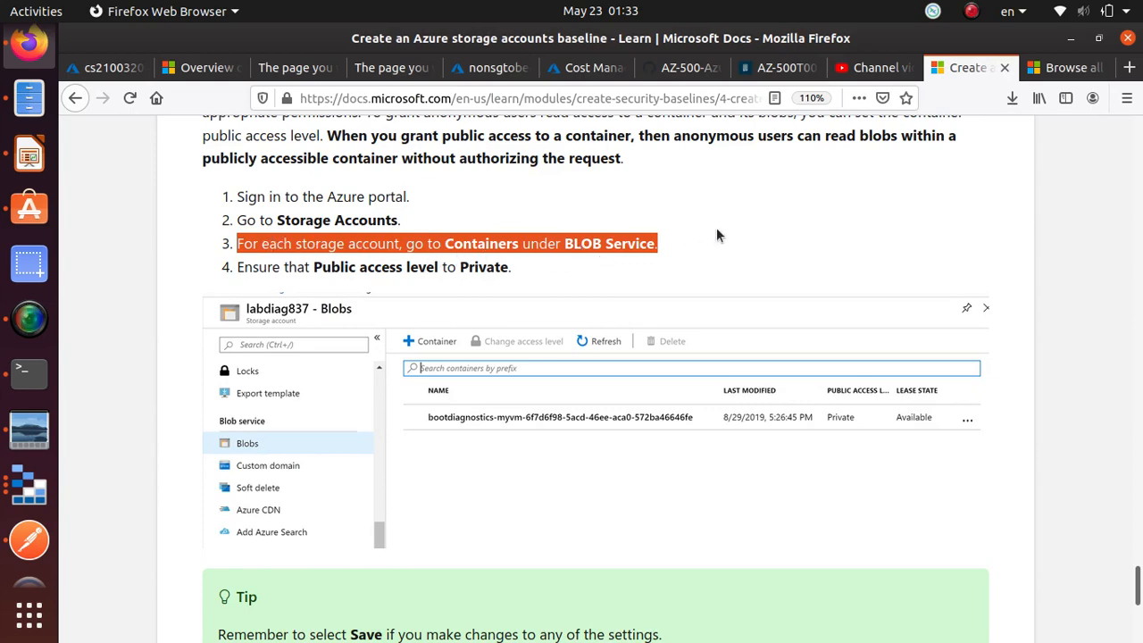
{"action": "left_click", "coordinate": [107, 67]}
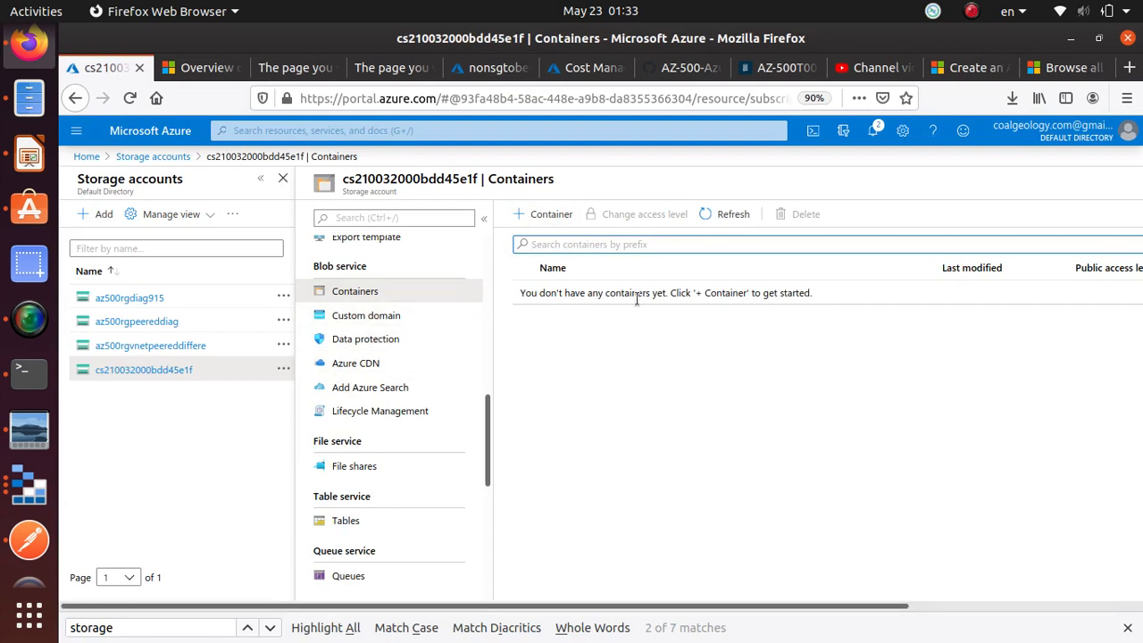
- Add container 'testcontainer' with public access level Private (no anonymous access)
{"action": "left_click", "coordinate": [541, 213]}
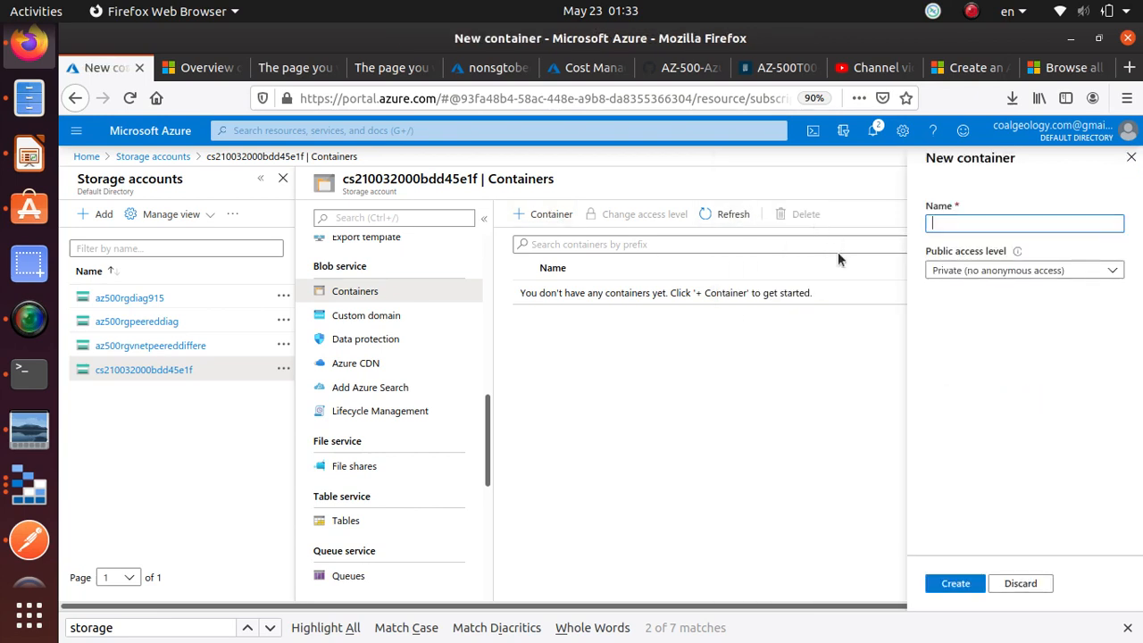
{"action": "type", "text": "test"}
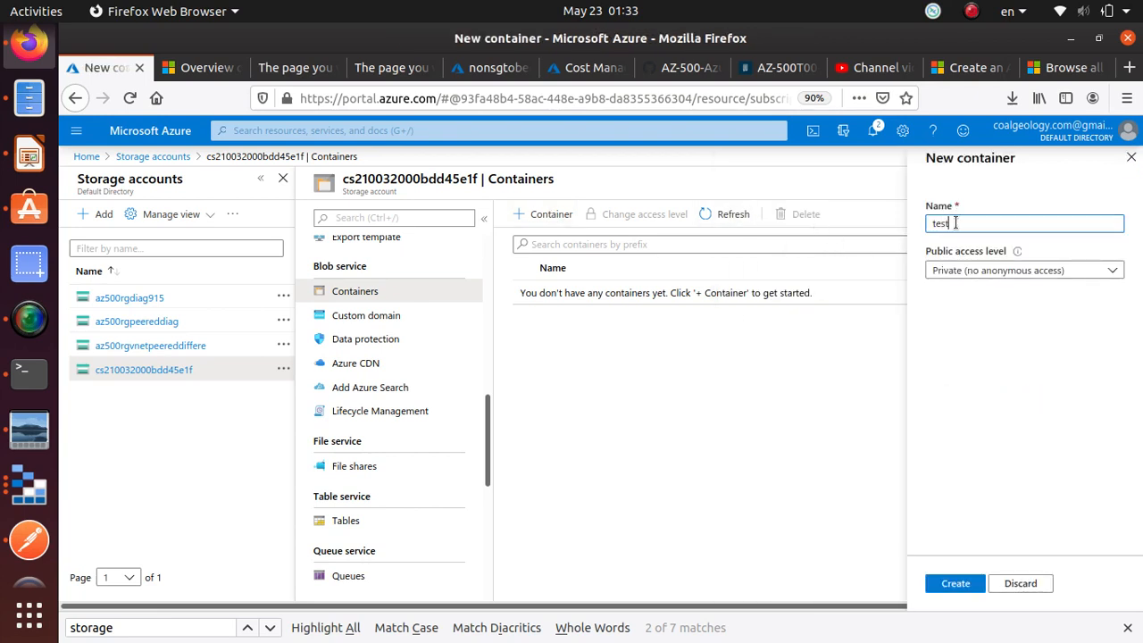
{"action": "type", "text": "container"}
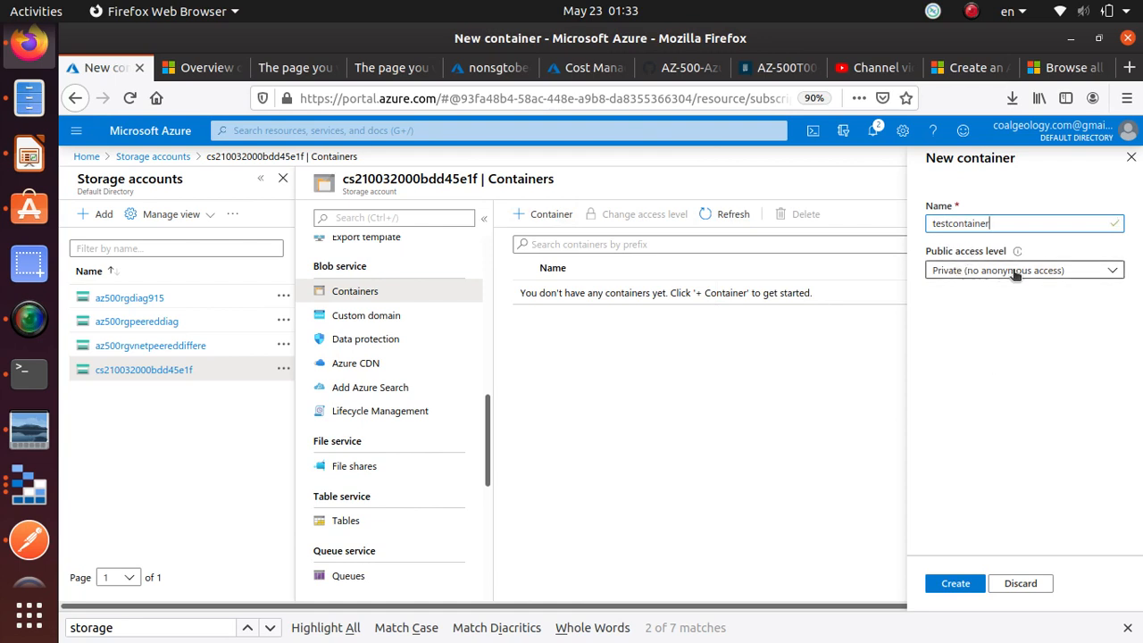
{"action": "left_click", "coordinate": [1023, 269]}
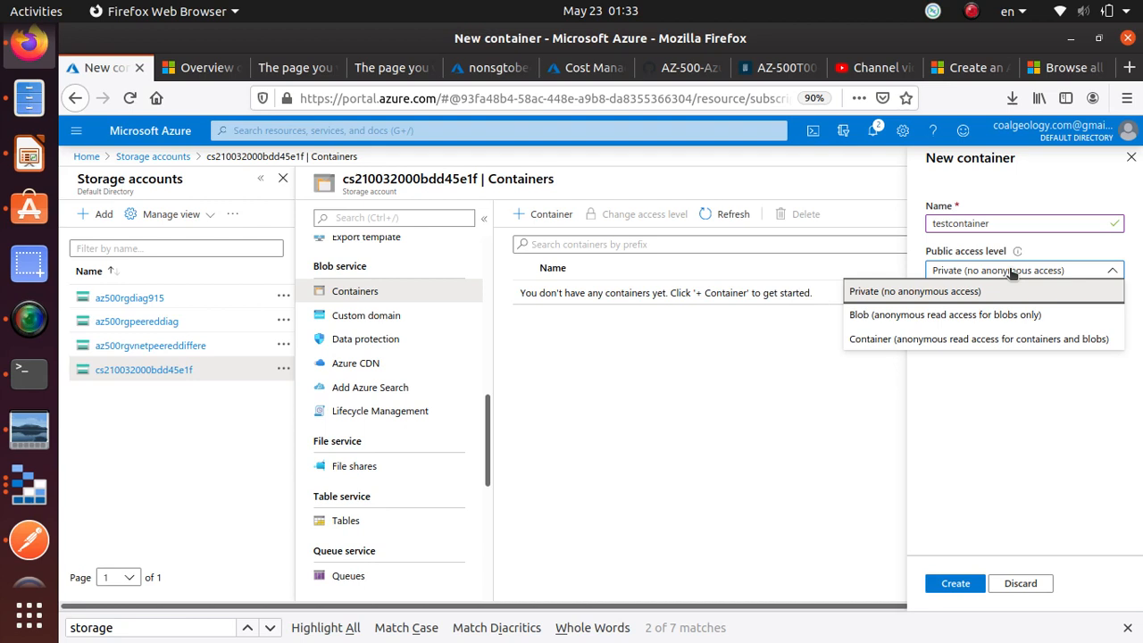
{"action": "mouse_move", "coordinate": [887, 325]}
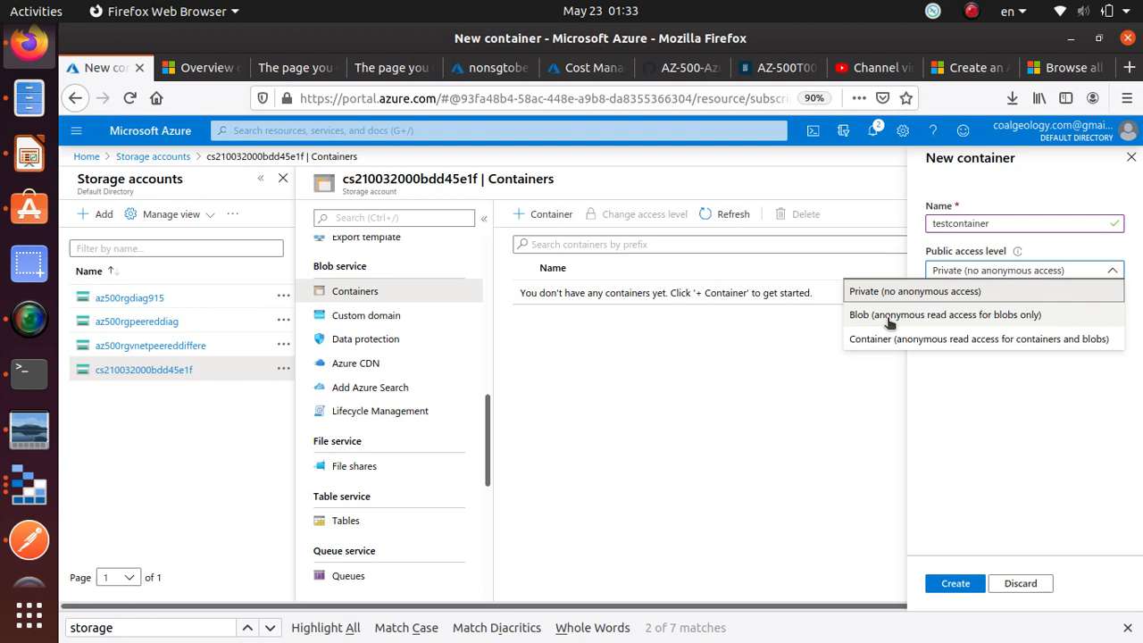
{"action": "mouse_move", "coordinate": [995, 317]}
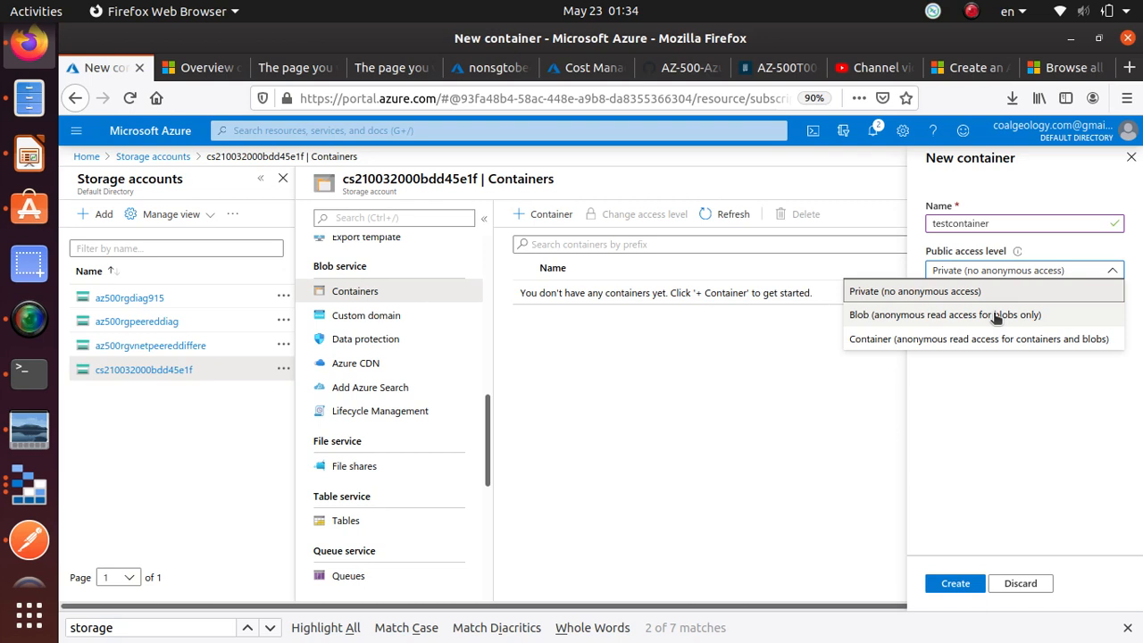
{"action": "left_click", "coordinate": [918, 291]}
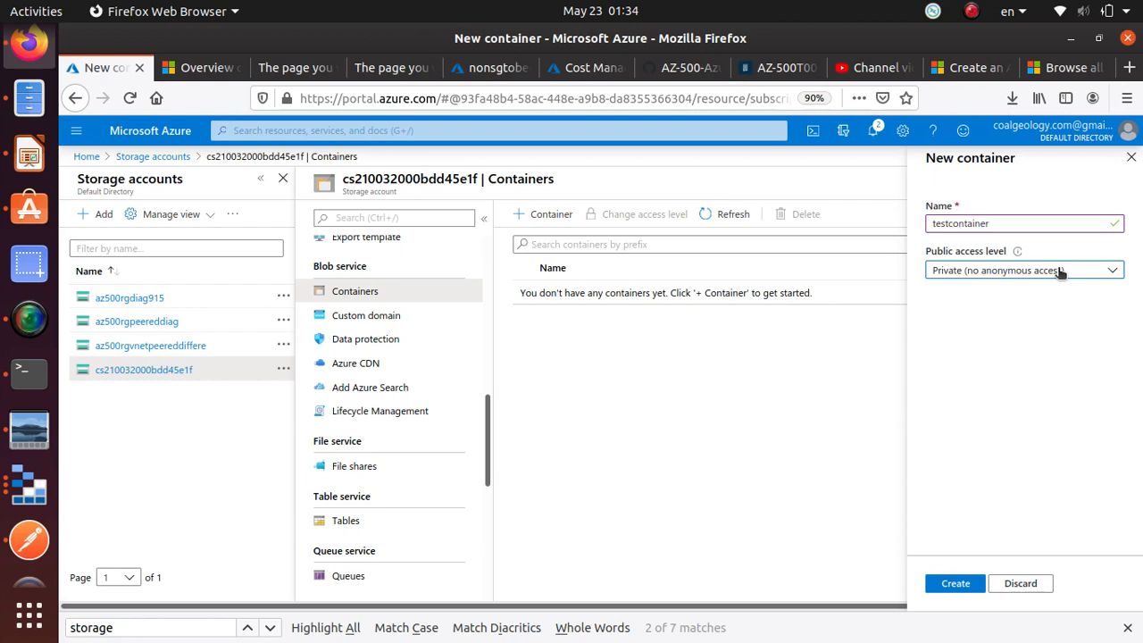
{"action": "left_click", "coordinate": [954, 584]}
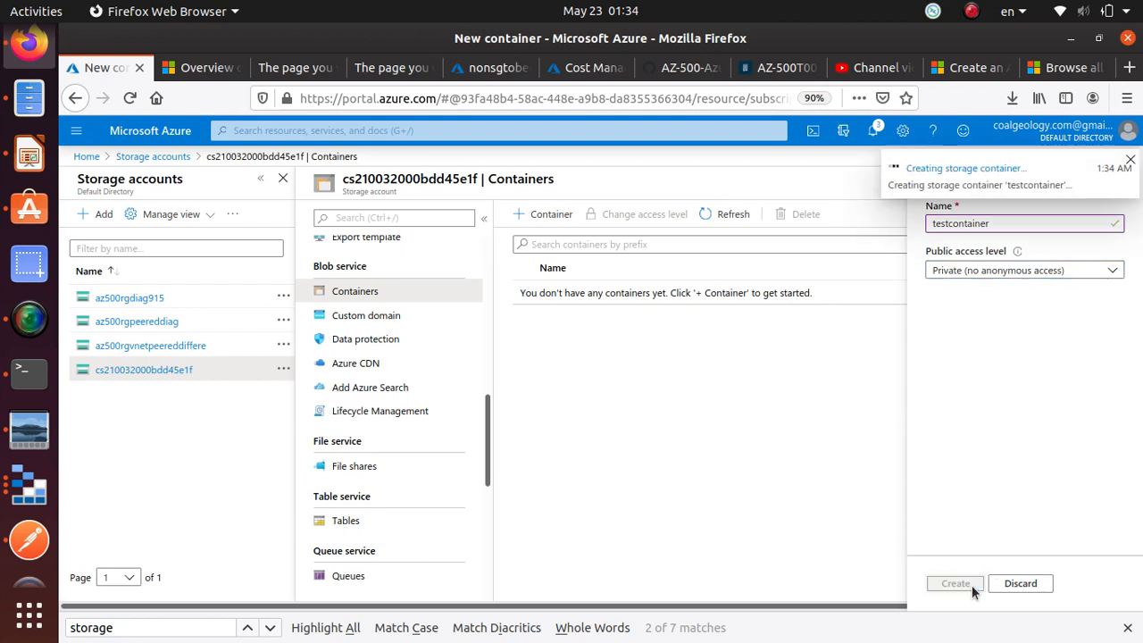
- Select testcontainer in the Containers list to verify its Private access level
{"action": "left_click", "coordinate": [956, 583]}
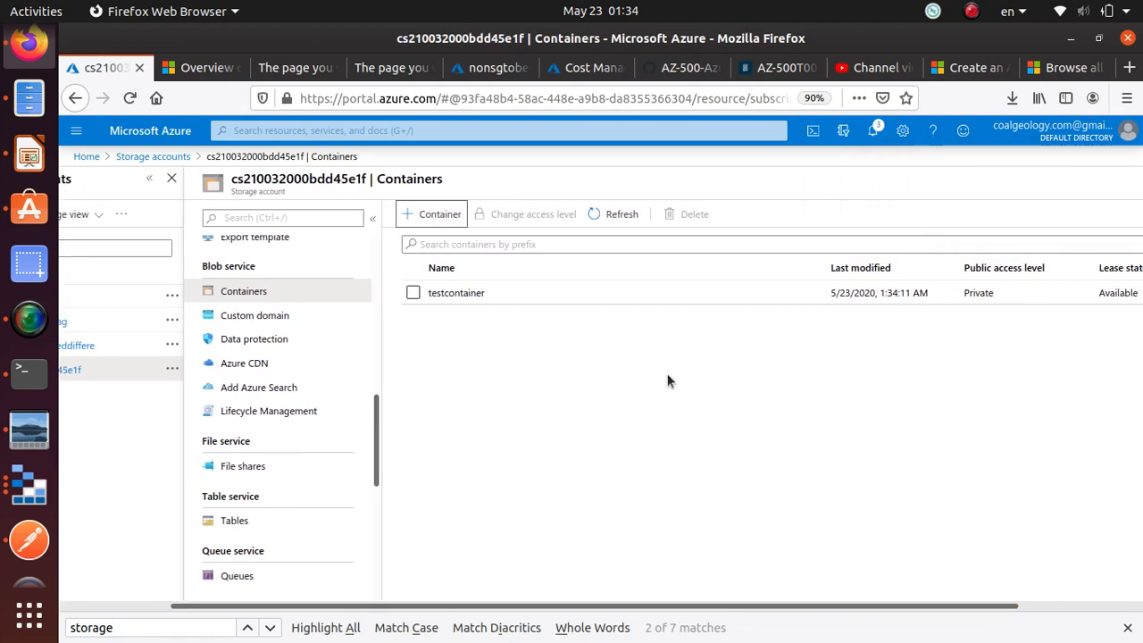
{"action": "mouse_move", "coordinate": [939, 594]}
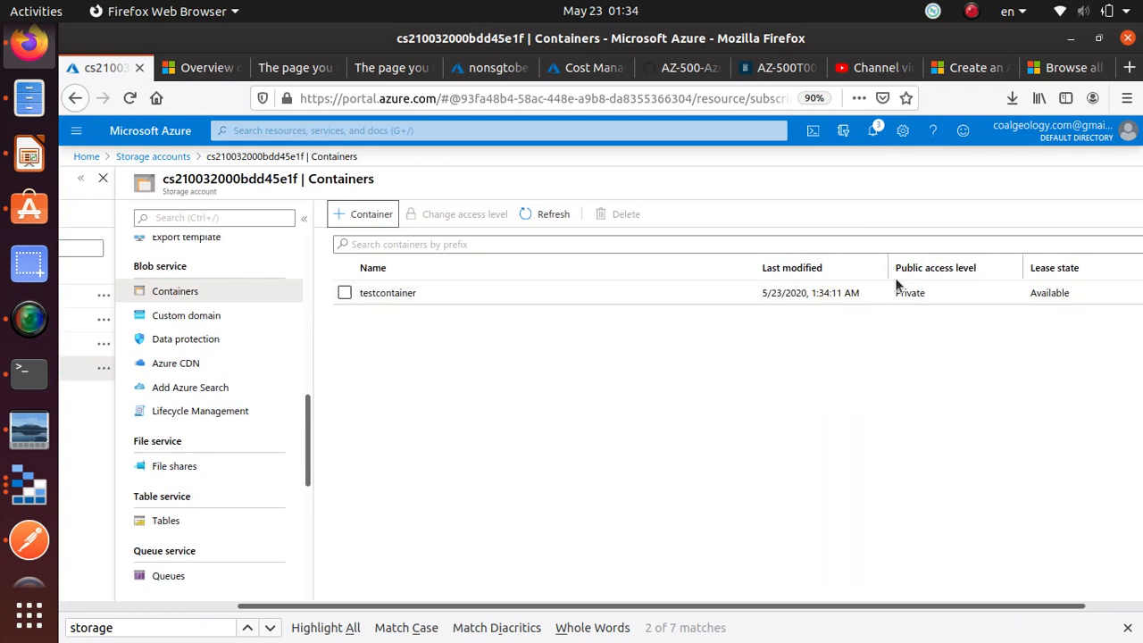
{"action": "left_click", "coordinate": [343, 292]}
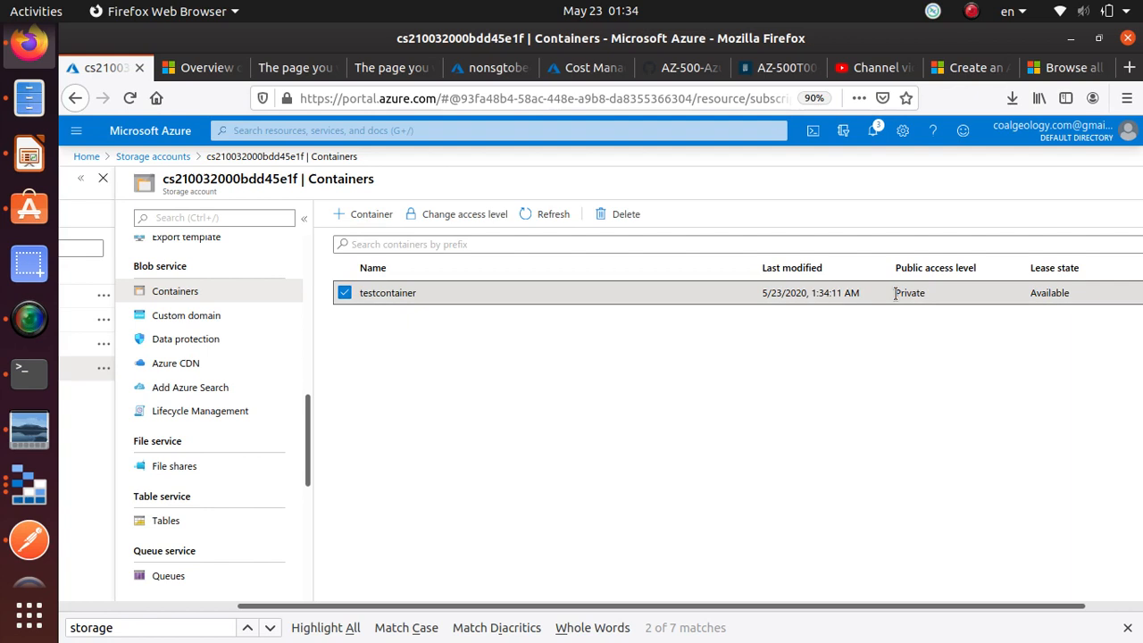